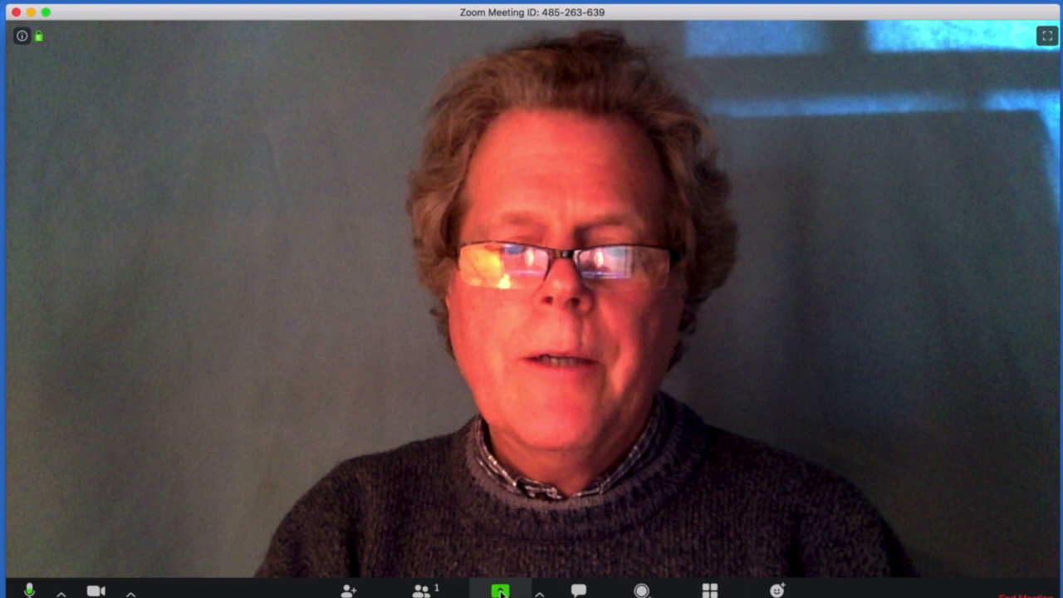
- Bring up Zoom's share source choices from the meeting toolbar's Share Screen button
{"action": "left_click", "coordinate": [500, 592]}
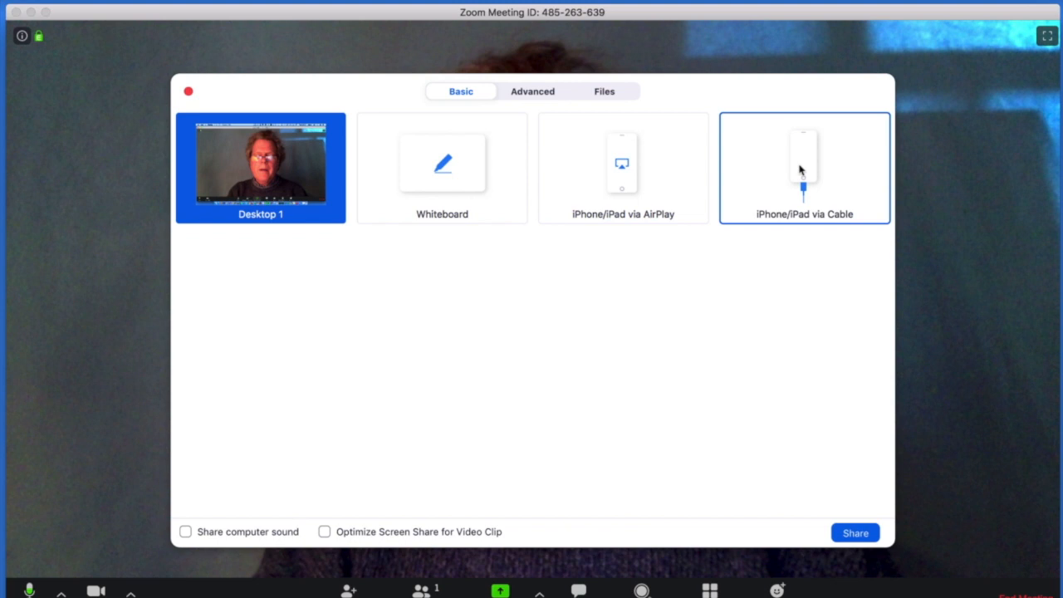
- Share the cabled iPhone's camera view of the drawing and pen on the table
{"action": "left_click", "coordinate": [854, 532]}
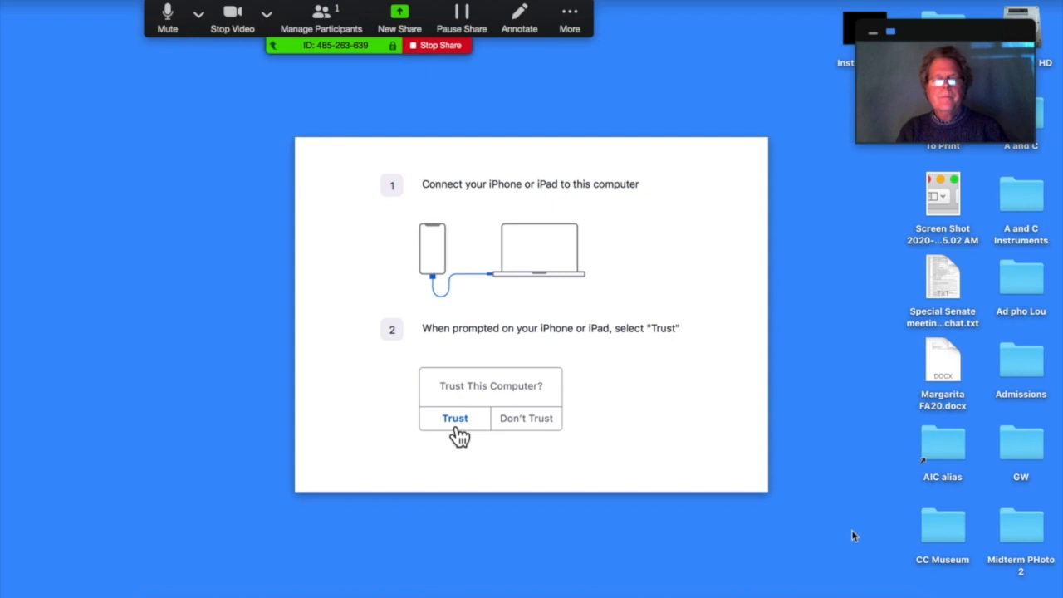
{"action": "left_click", "coordinate": [454, 417]}
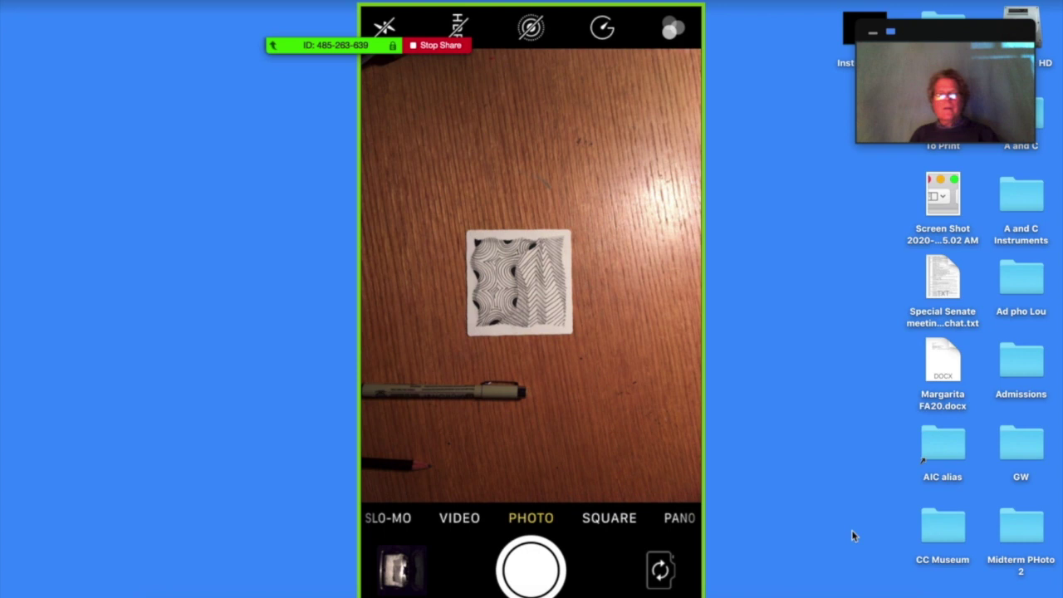